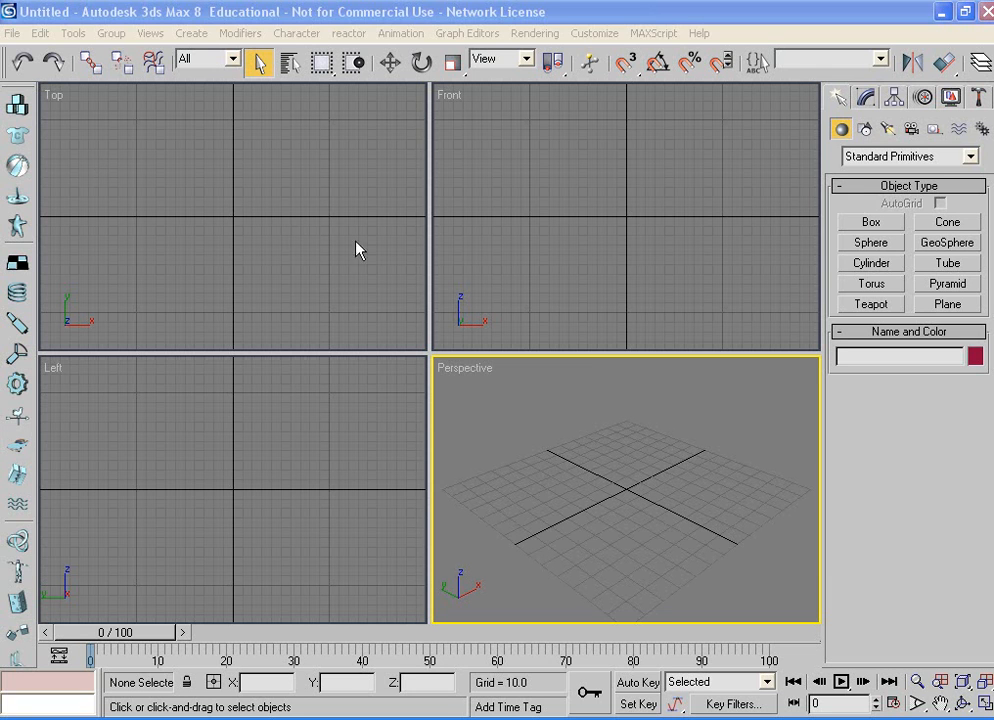
pyautogui.moveTo(446, 263)
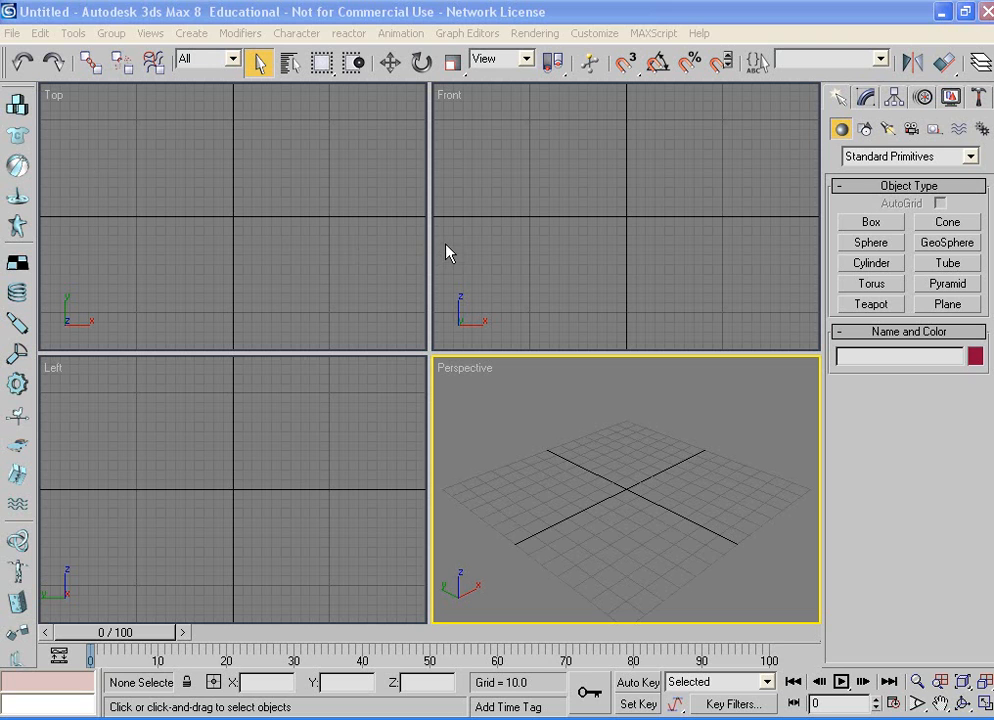
pyautogui.moveTo(123, 63)
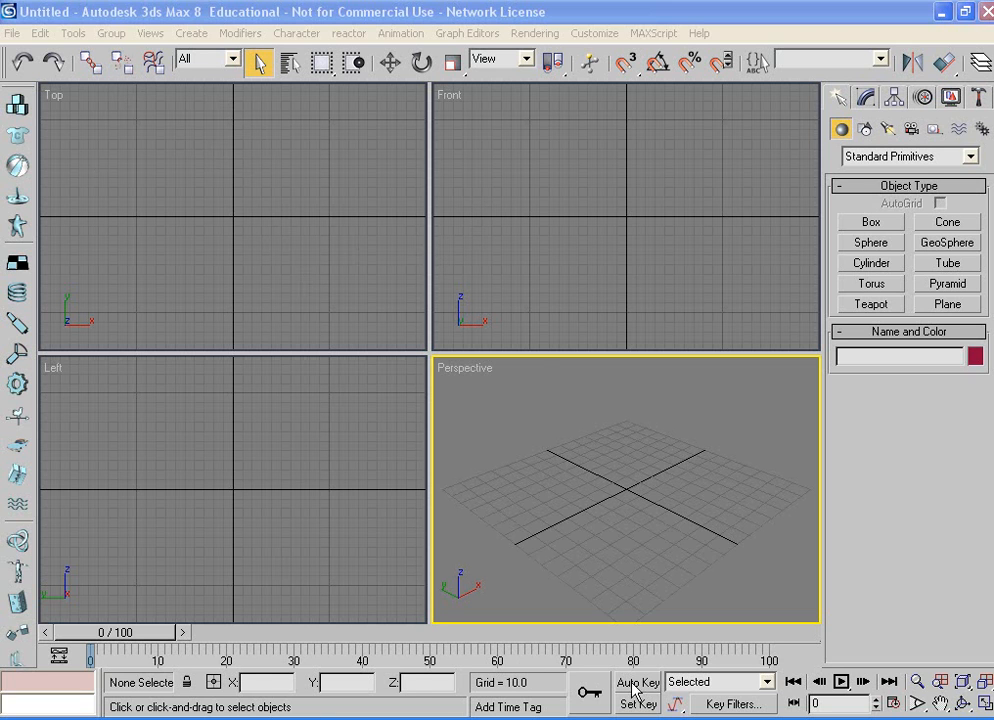
pyautogui.moveTo(703, 185)
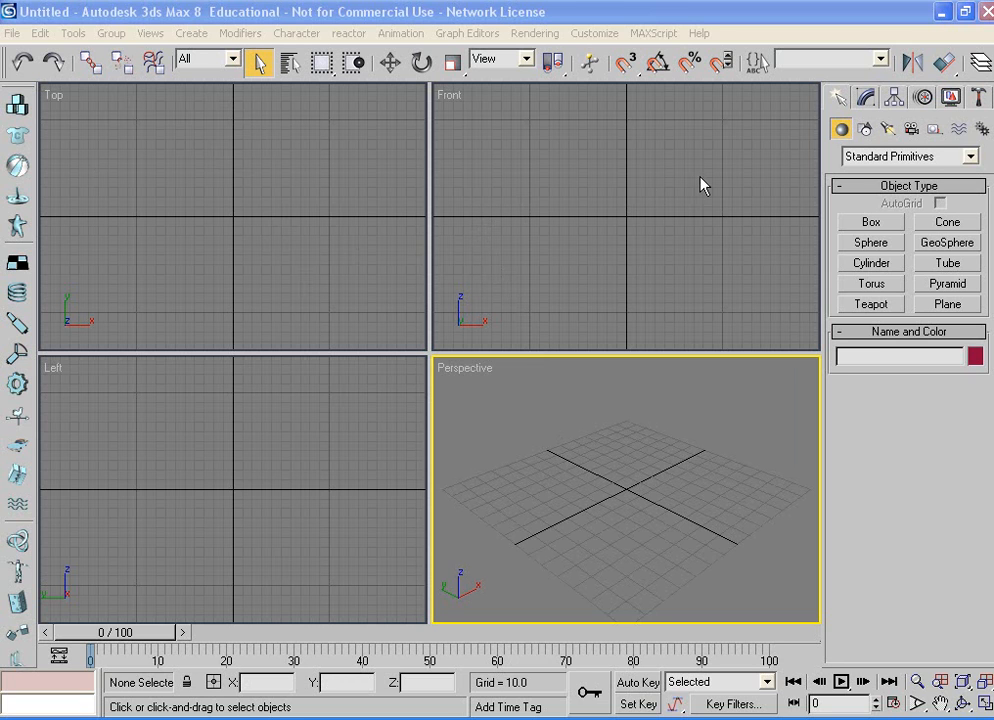
pyautogui.moveTo(476, 257)
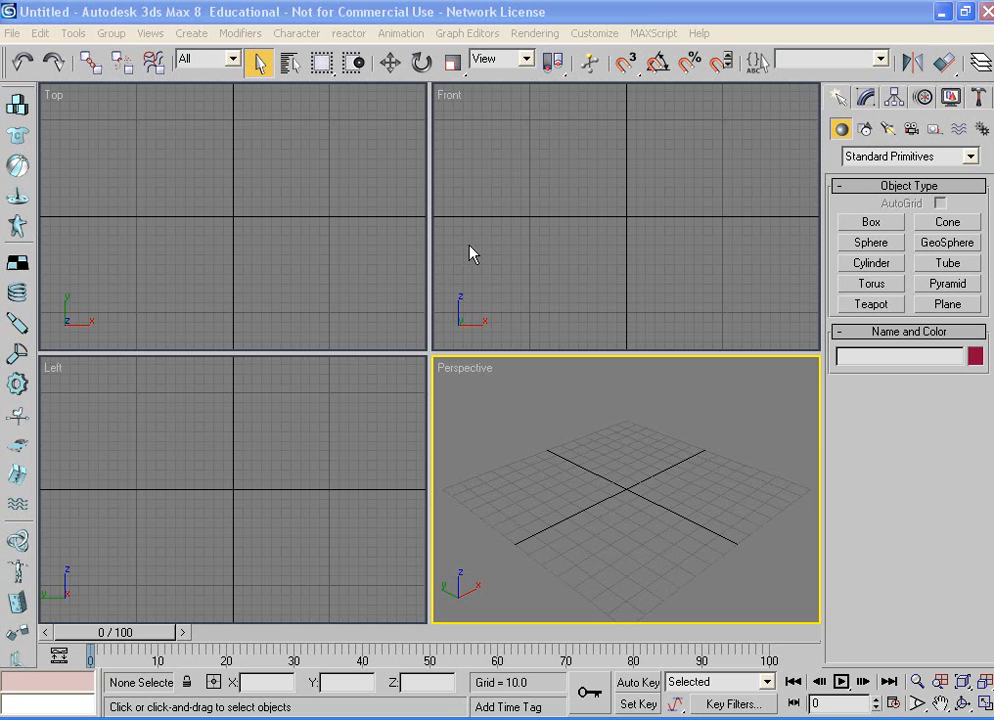
pyautogui.moveTo(378, 178)
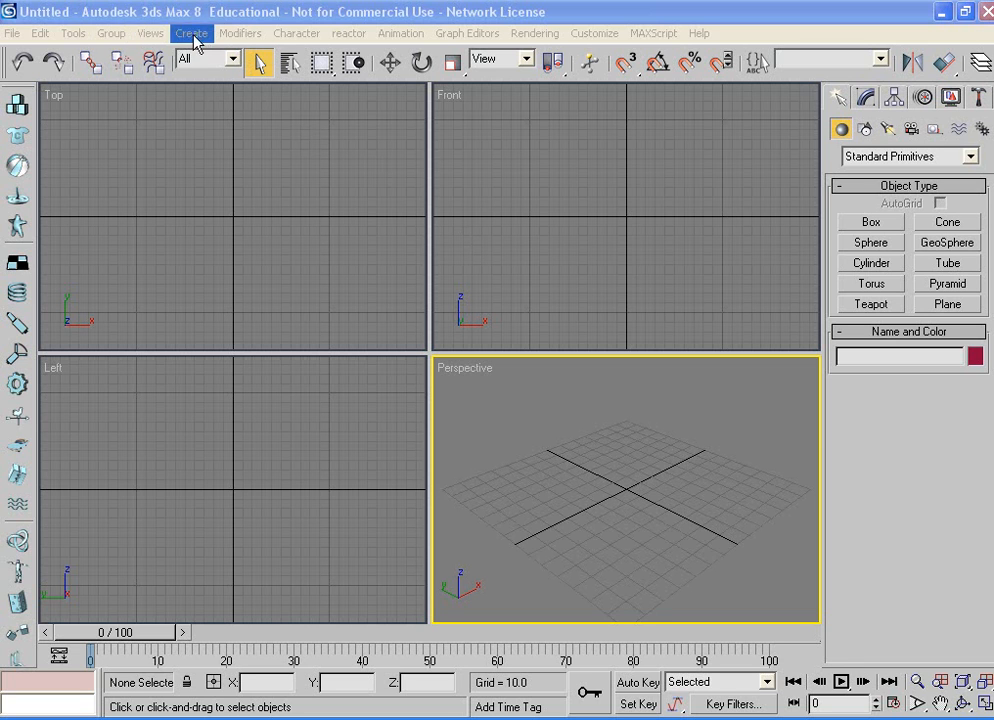
# - Activate the Biped creation tool from the Create panel's Systems category
pyautogui.click(191, 33)
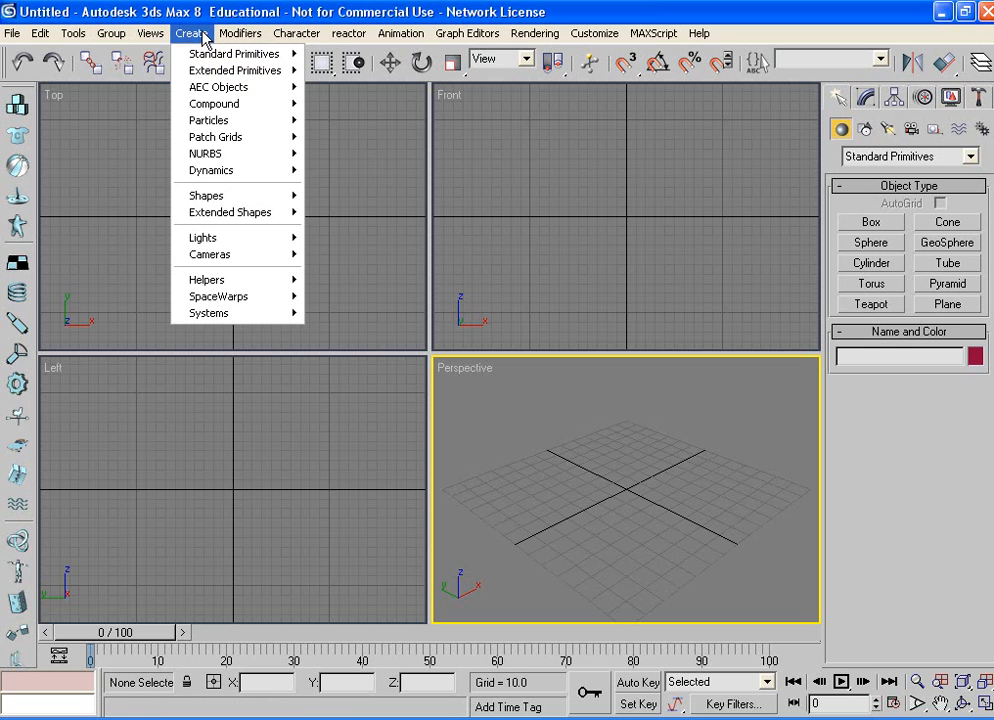
pyautogui.moveTo(210, 313)
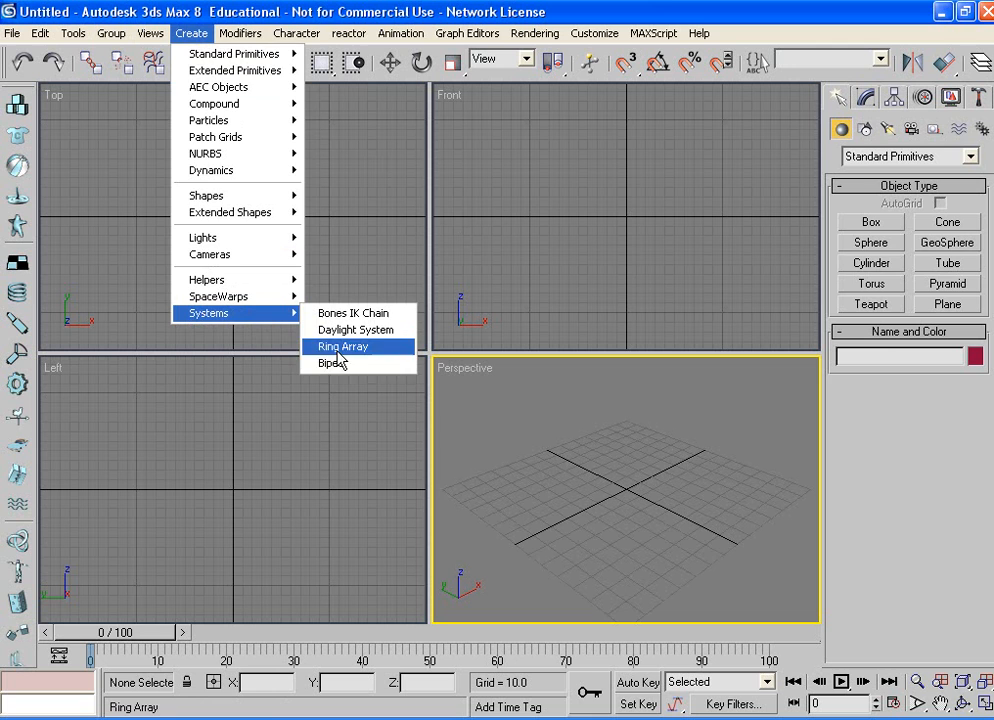
pyautogui.click(331, 363)
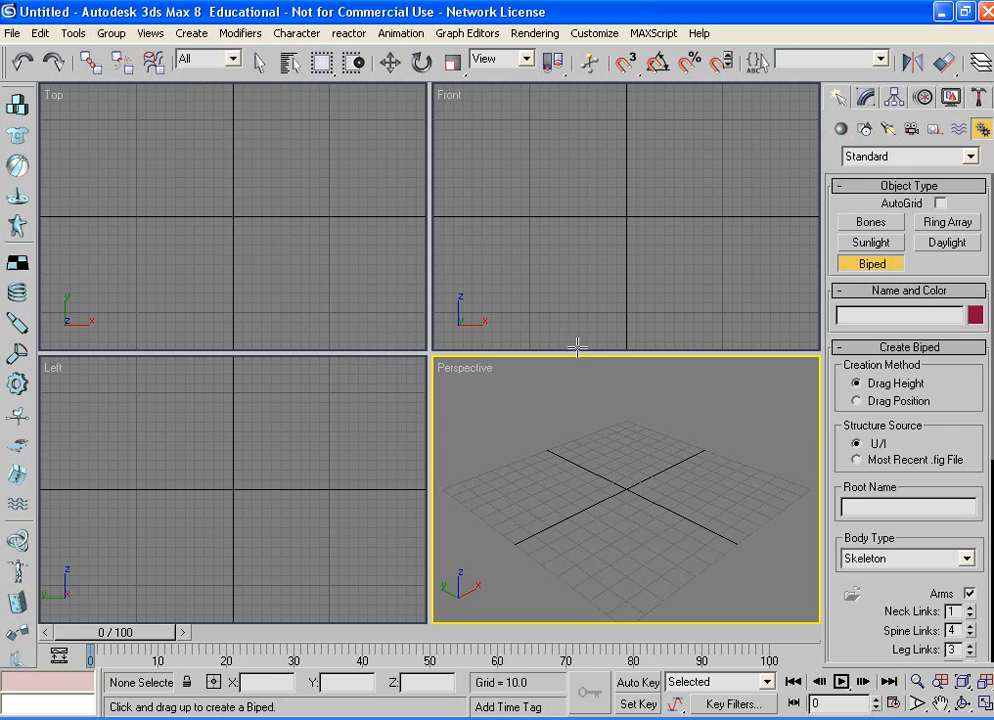
pyautogui.moveTo(631, 409)
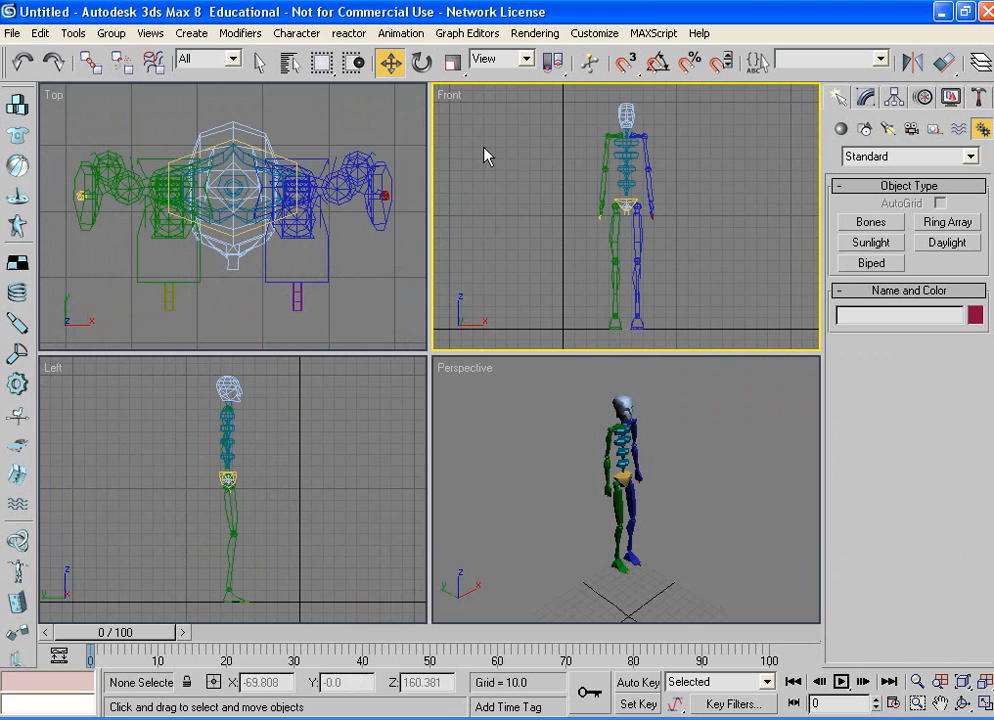
# - Make the Perspective view active, select Bip01 R Hand, and turn on Auto Key
pyautogui.click(640, 491)
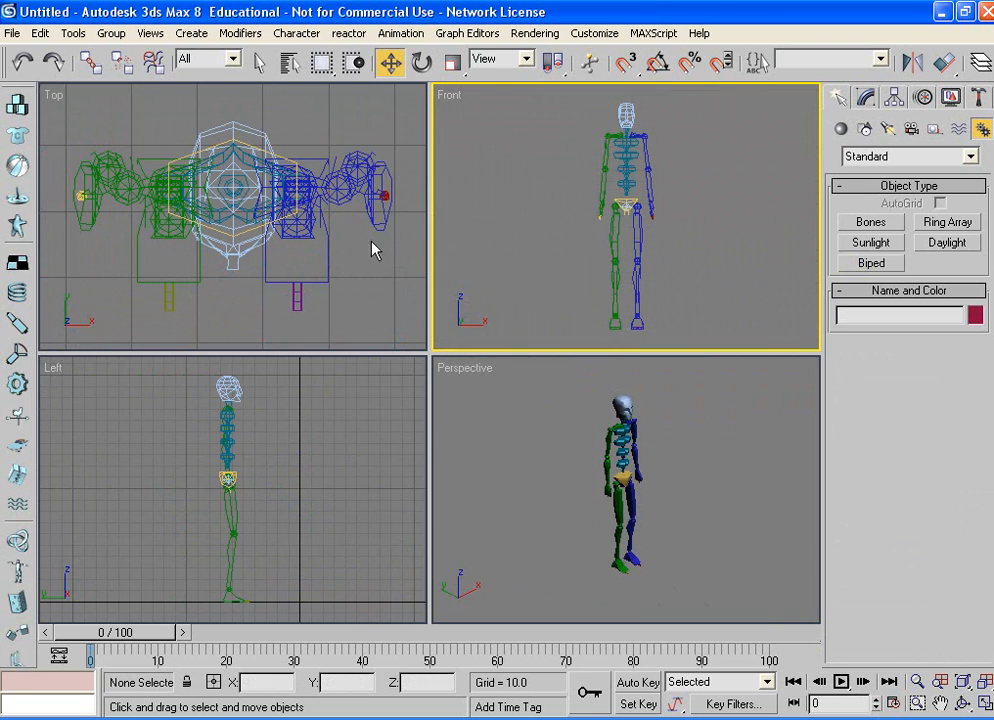
pyautogui.click(566, 490)
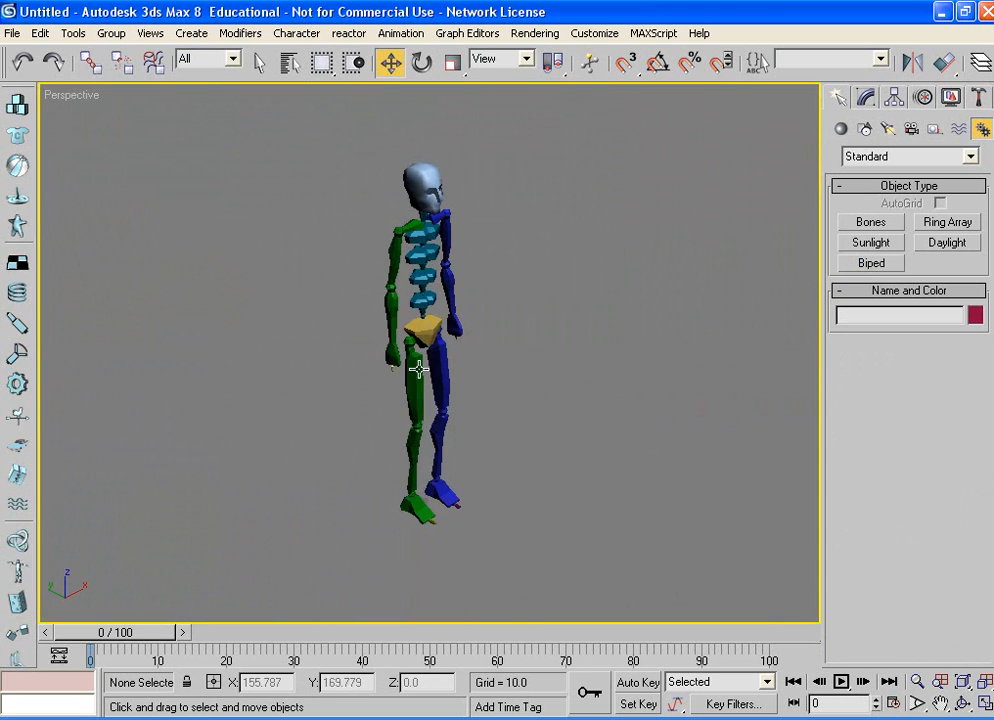
pyautogui.click(420, 325)
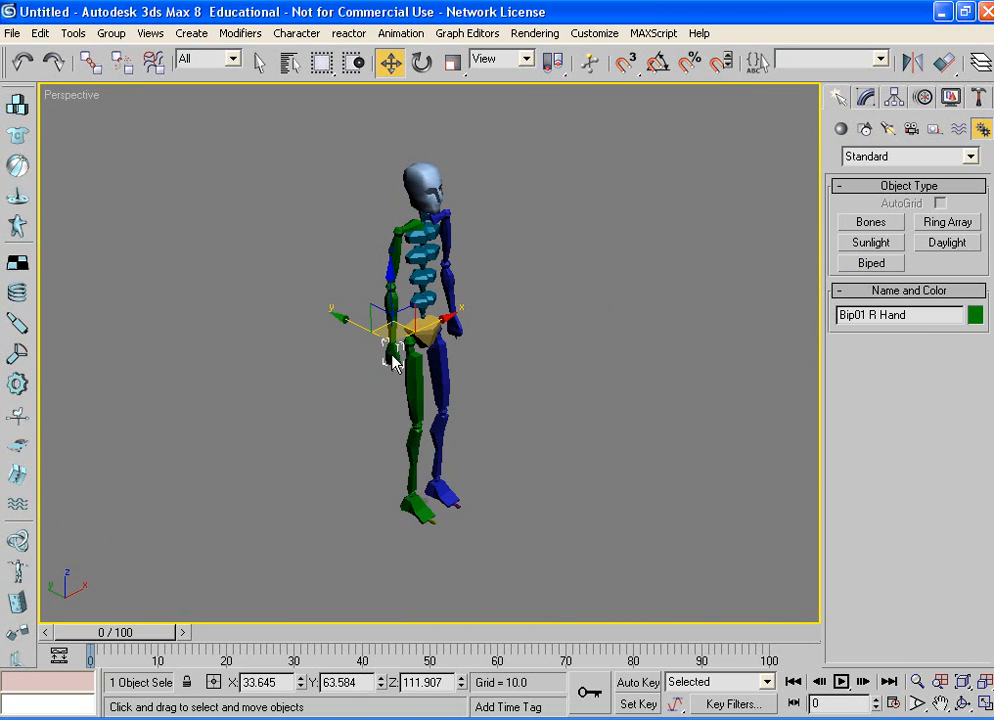
pyautogui.click(637, 682)
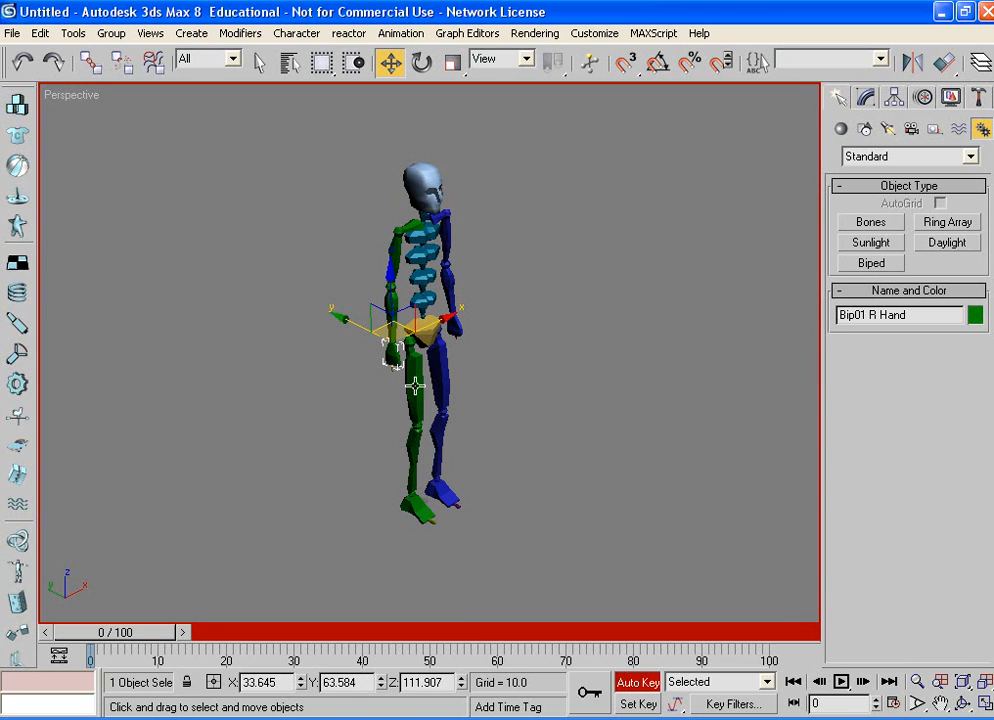
pyautogui.moveTo(322, 374)
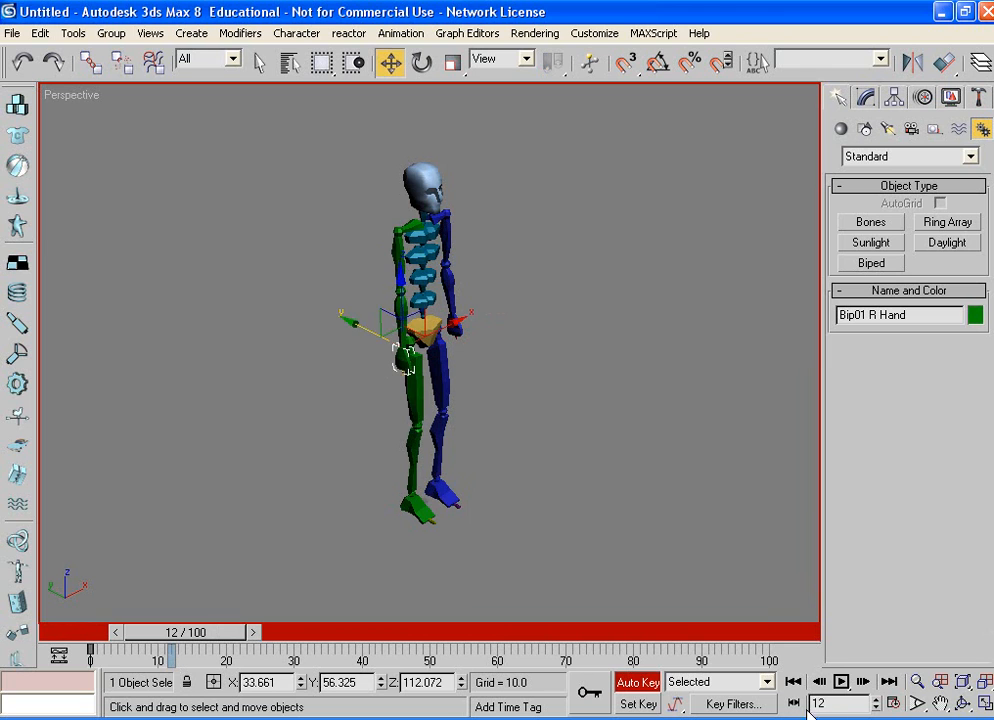
# - Set the animation End Time to 500 frames in Time Configuration
pyautogui.click(893, 704)
pyautogui.write('500')
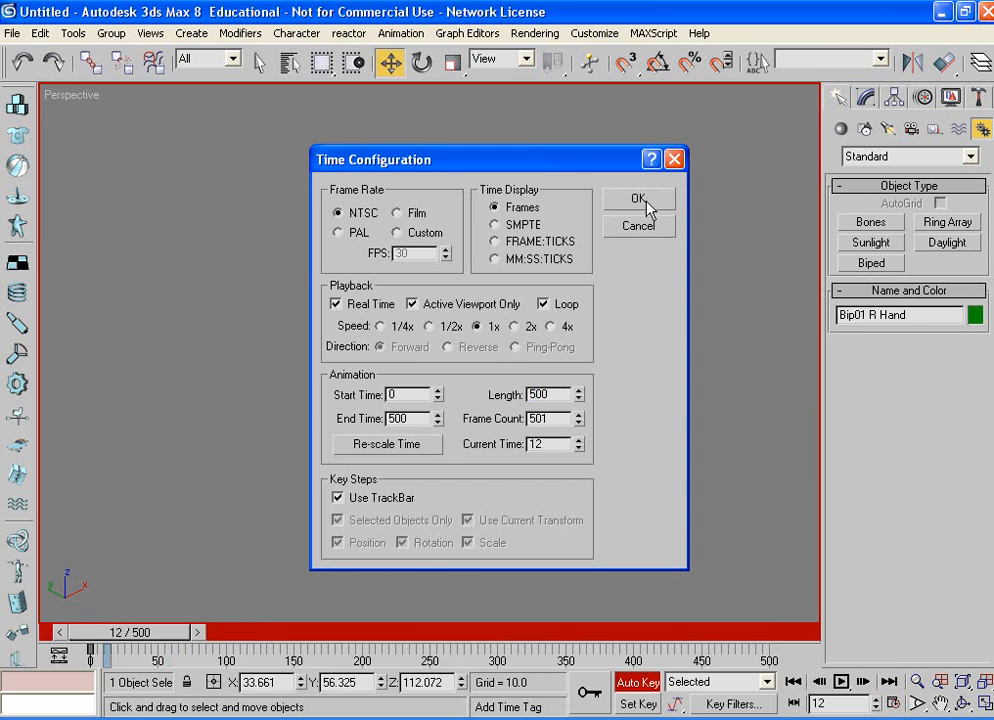
pyautogui.click(638, 198)
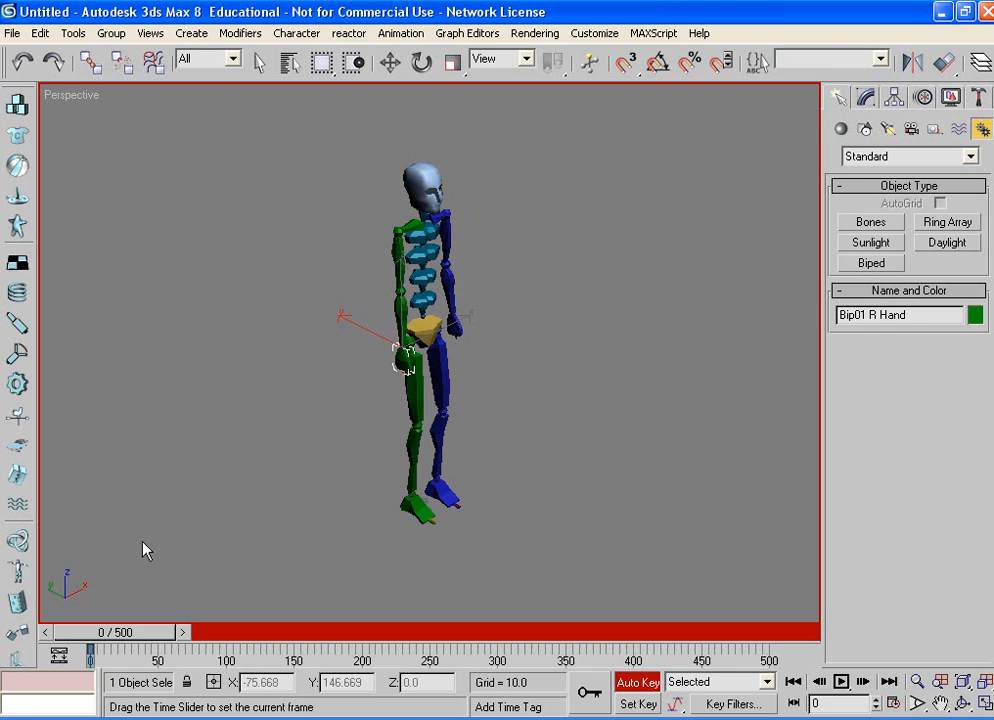
pyautogui.moveTo(138, 568)
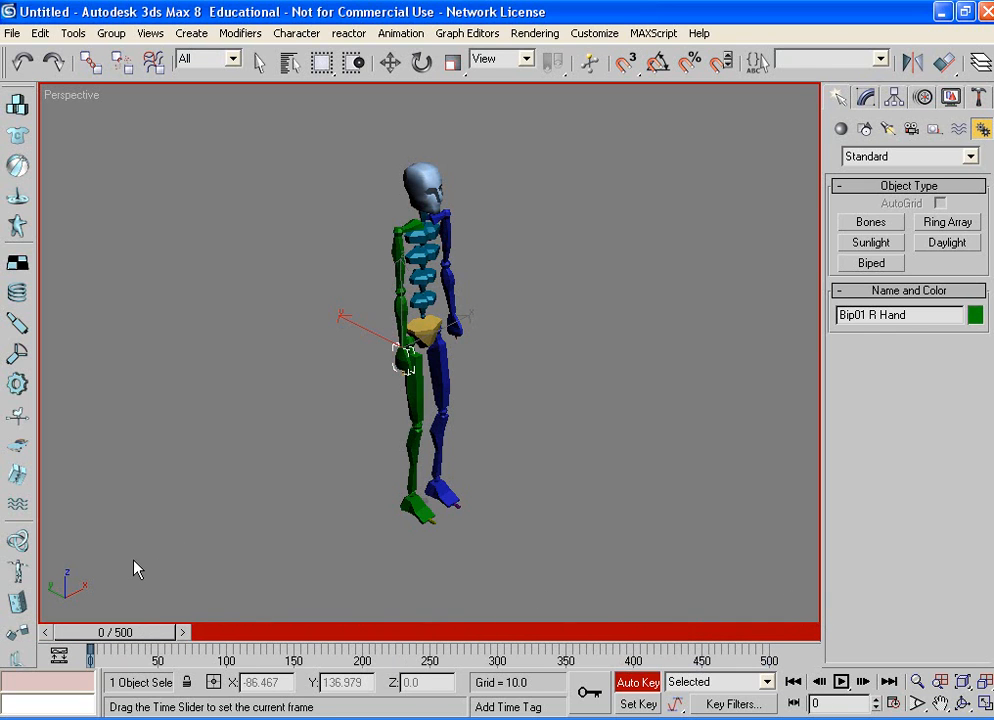
# - Key Bip01 R Hand across the body at frame 50 and raised at frame 101, then scrub
pyautogui.click(389, 62)
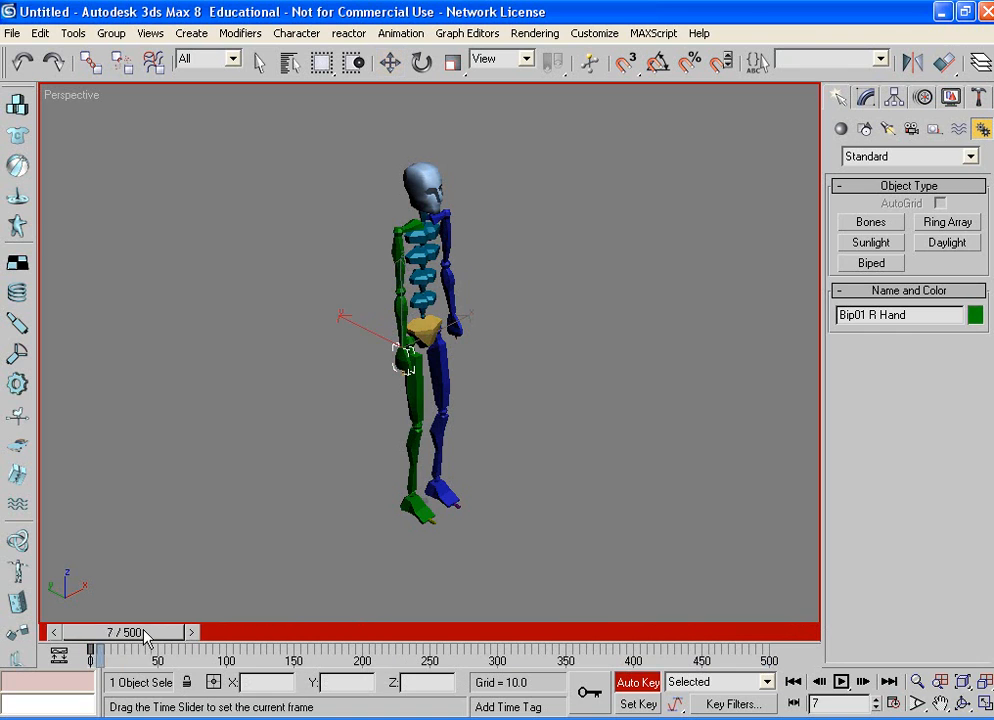
pyautogui.moveTo(125, 632); pyautogui.dragTo(200, 632)
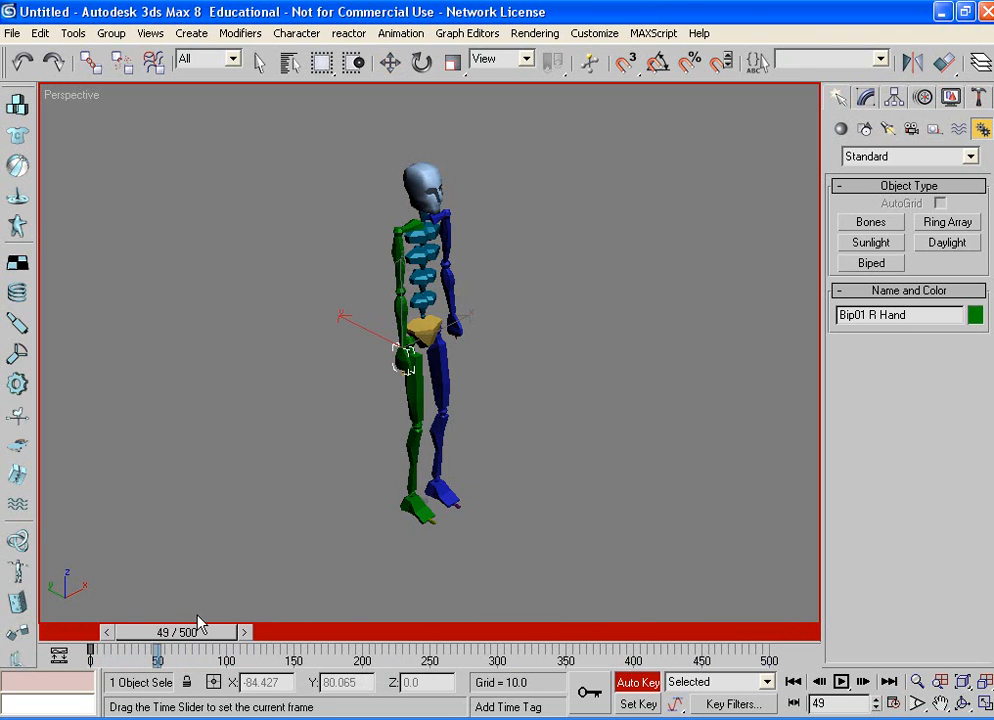
pyautogui.click(389, 62)
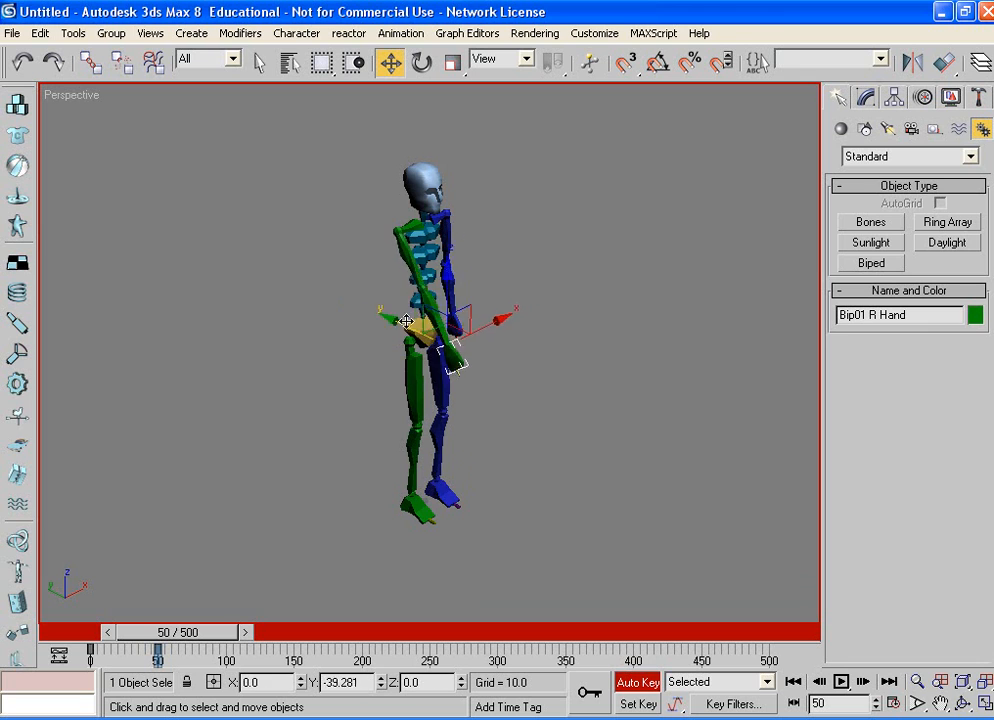
pyautogui.moveTo(407, 320); pyautogui.dragTo(475, 250)
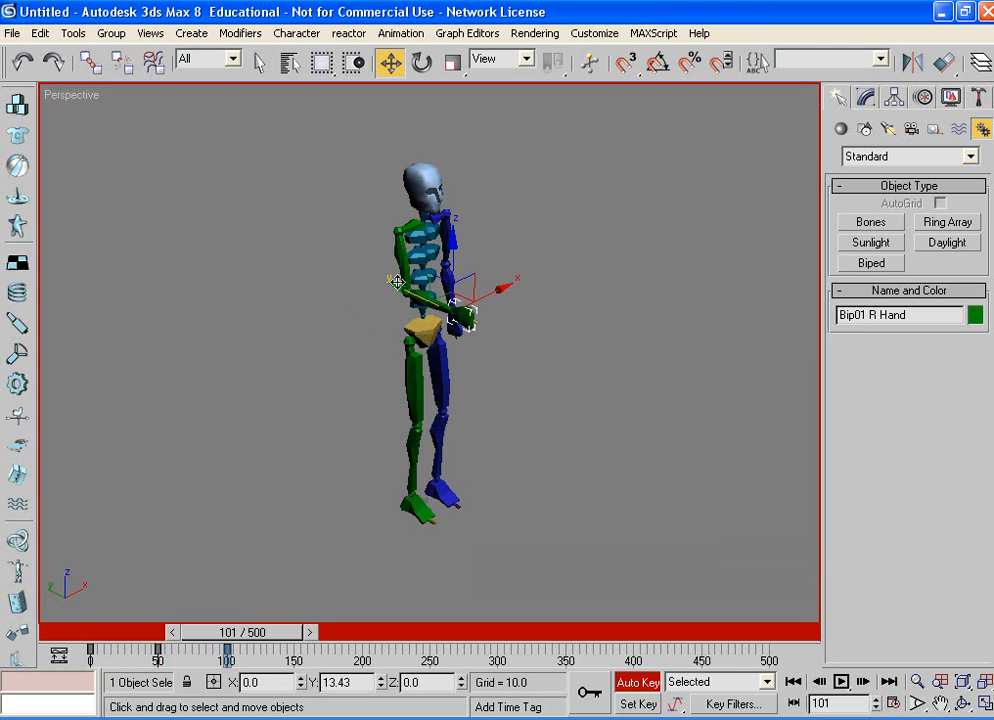
pyautogui.moveTo(227, 646); pyautogui.dragTo(122, 646)
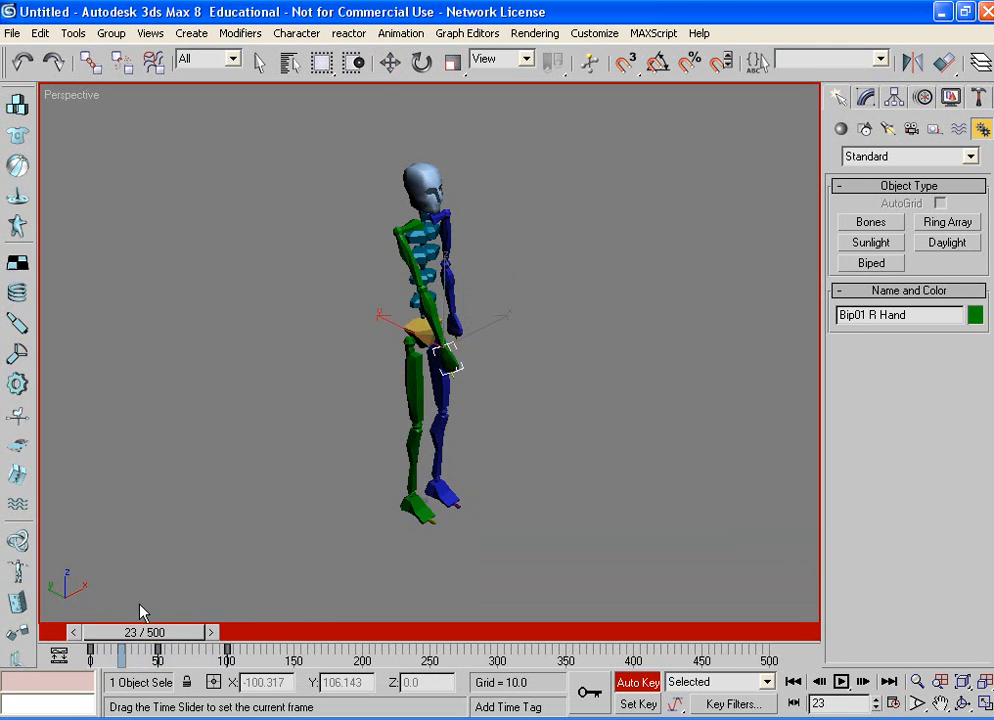
pyautogui.moveTo(150, 631); pyautogui.dragTo(75, 631)
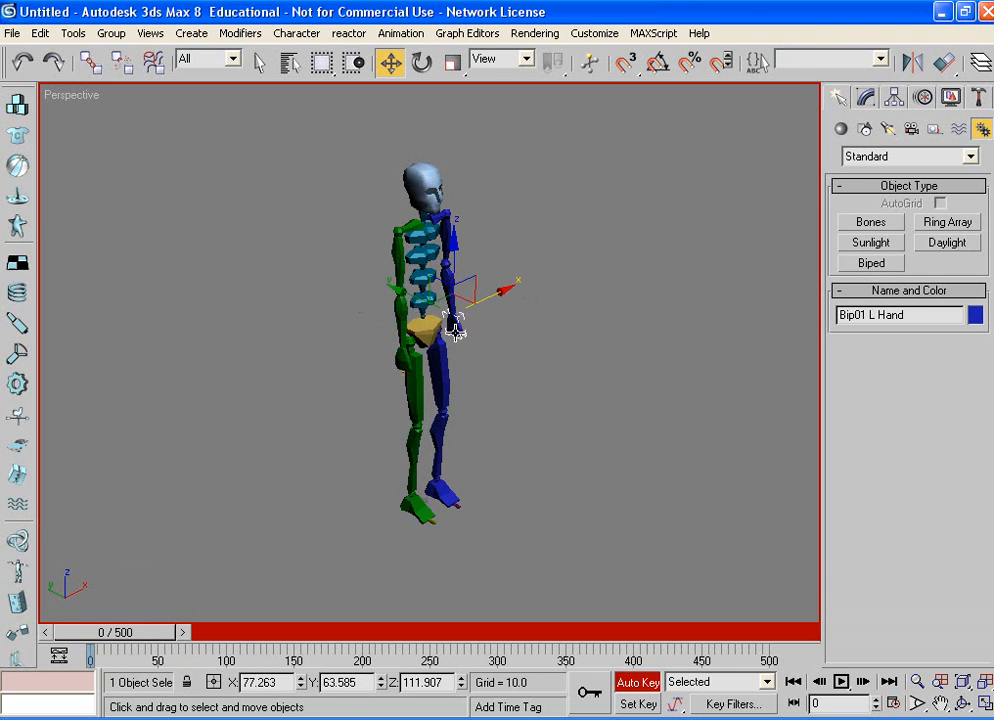
# - Key Bip01 L Hand raised near the head at frame 51
pyautogui.moveTo(88, 631); pyautogui.dragTo(128, 631)
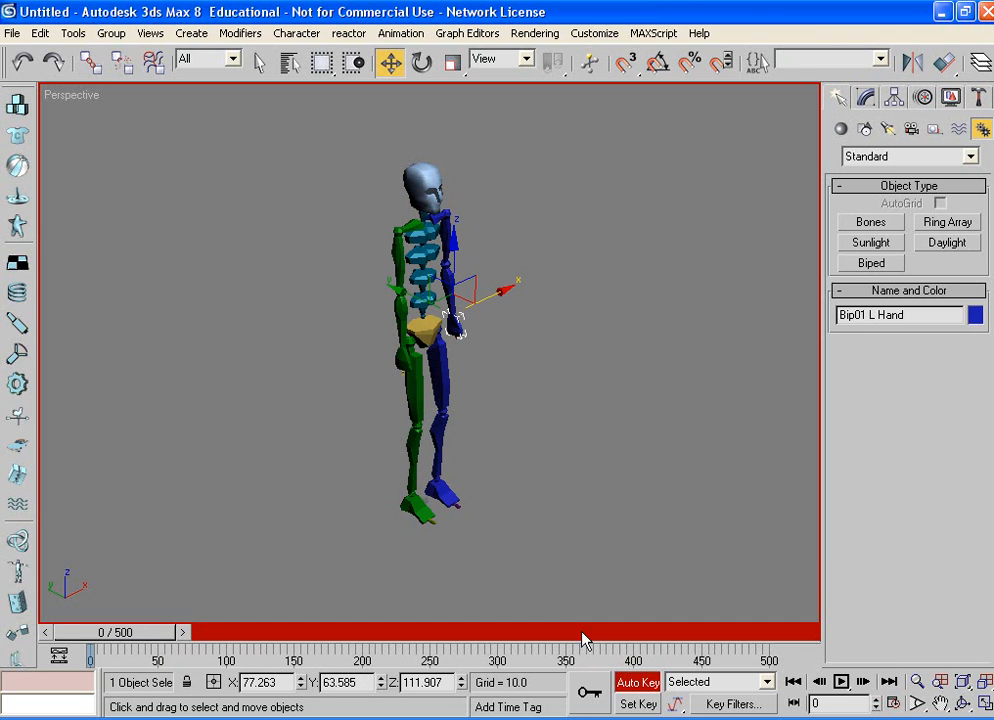
pyautogui.moveTo(500, 315)
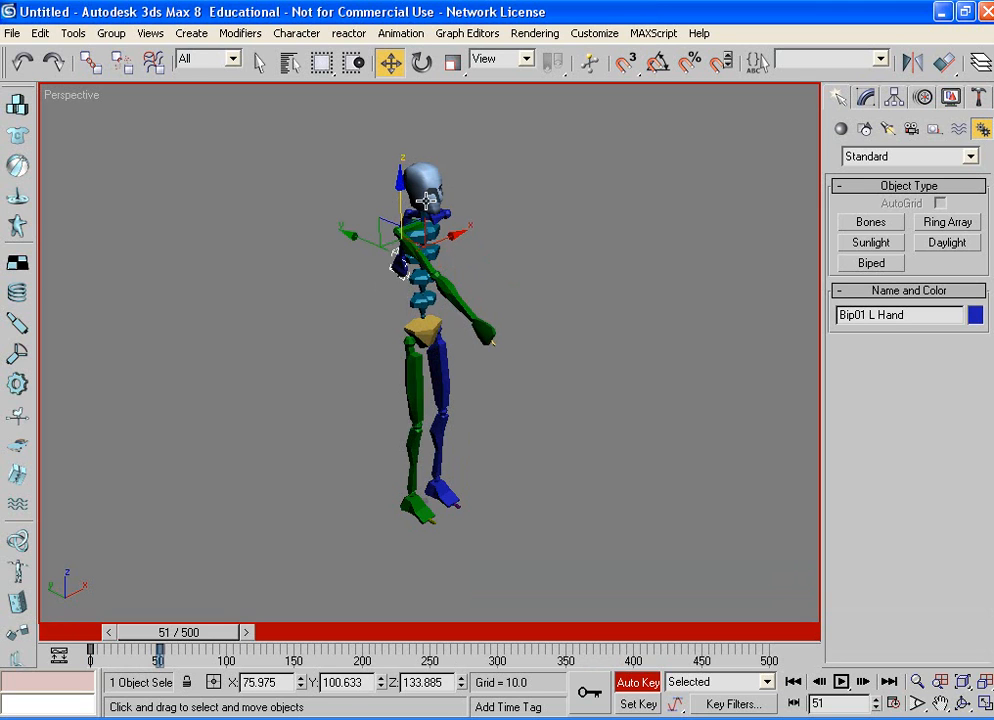
pyautogui.moveTo(420, 205)
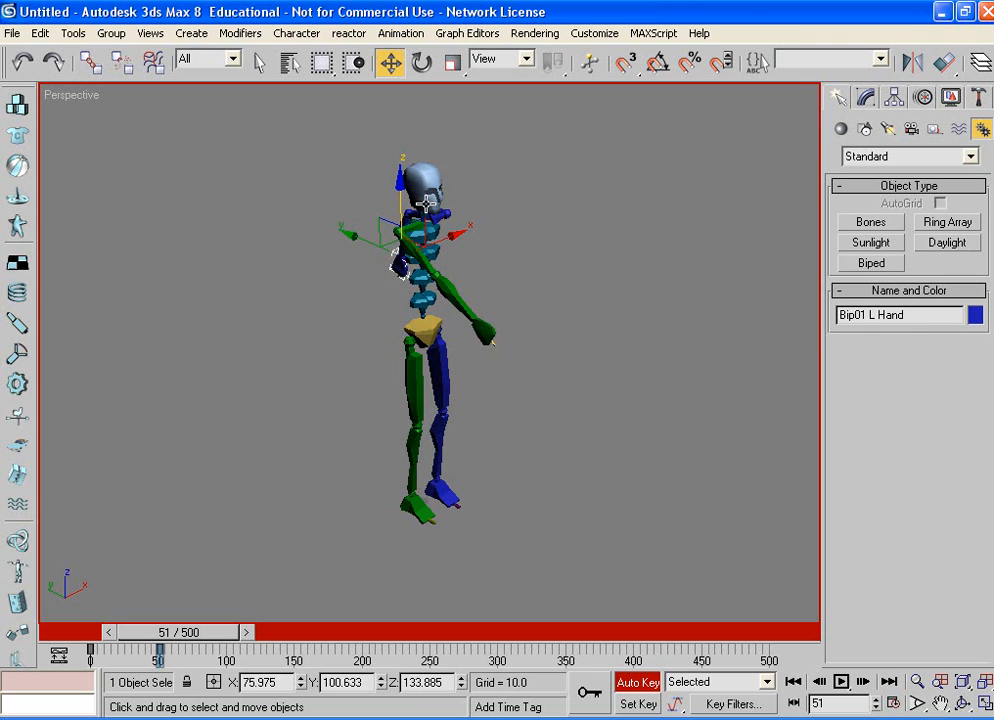
pyautogui.moveTo(160, 631); pyautogui.dragTo(250, 631)
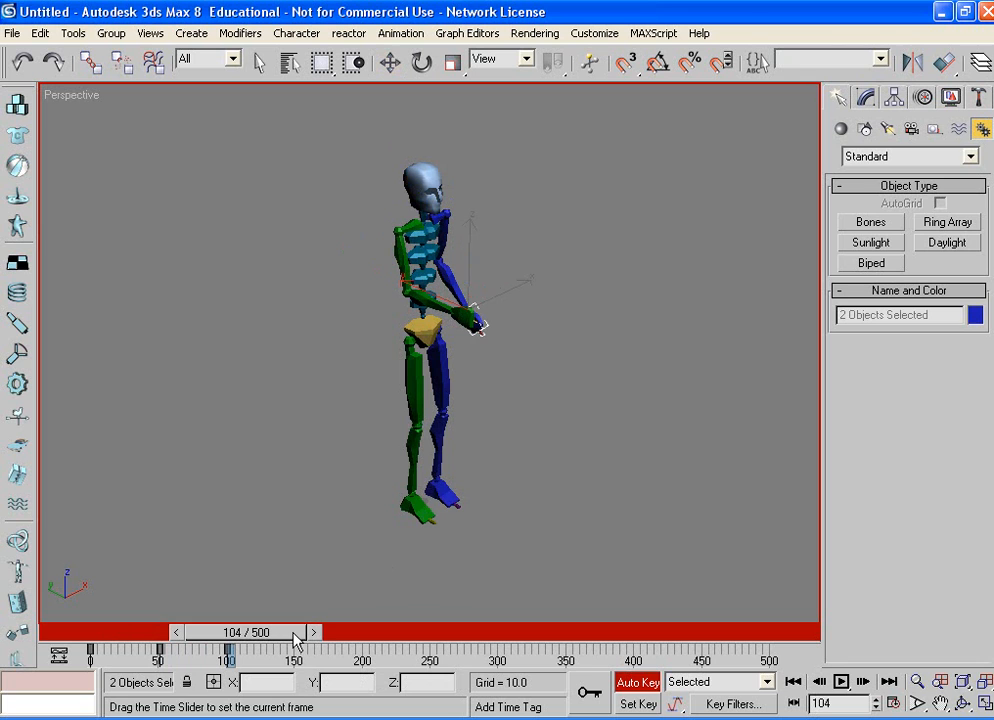
# - Key Bip01 R Foot lifting at frame 163 and kicking out, turned, at frame 173
pyautogui.click(389, 62)
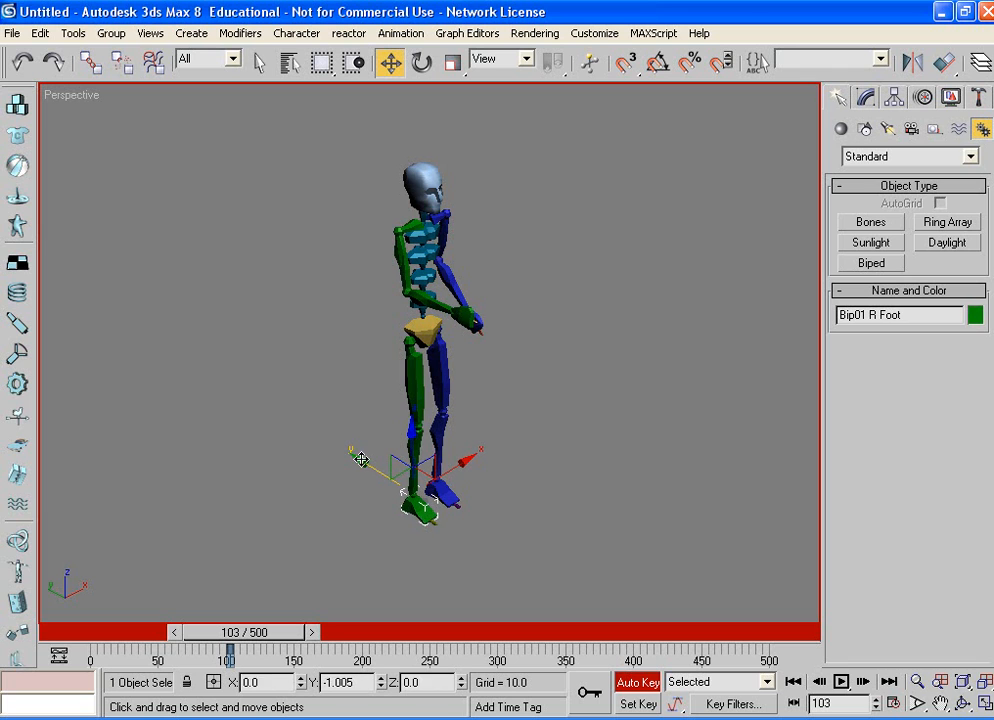
pyautogui.moveTo(229, 652); pyautogui.dragTo(268, 652)
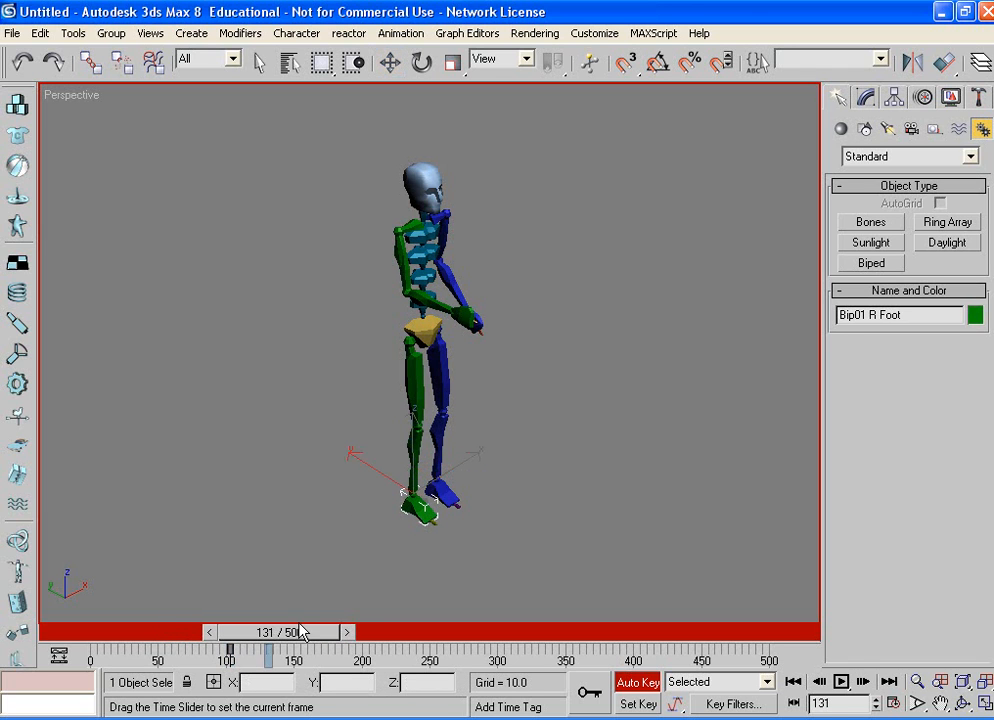
pyautogui.click(389, 62)
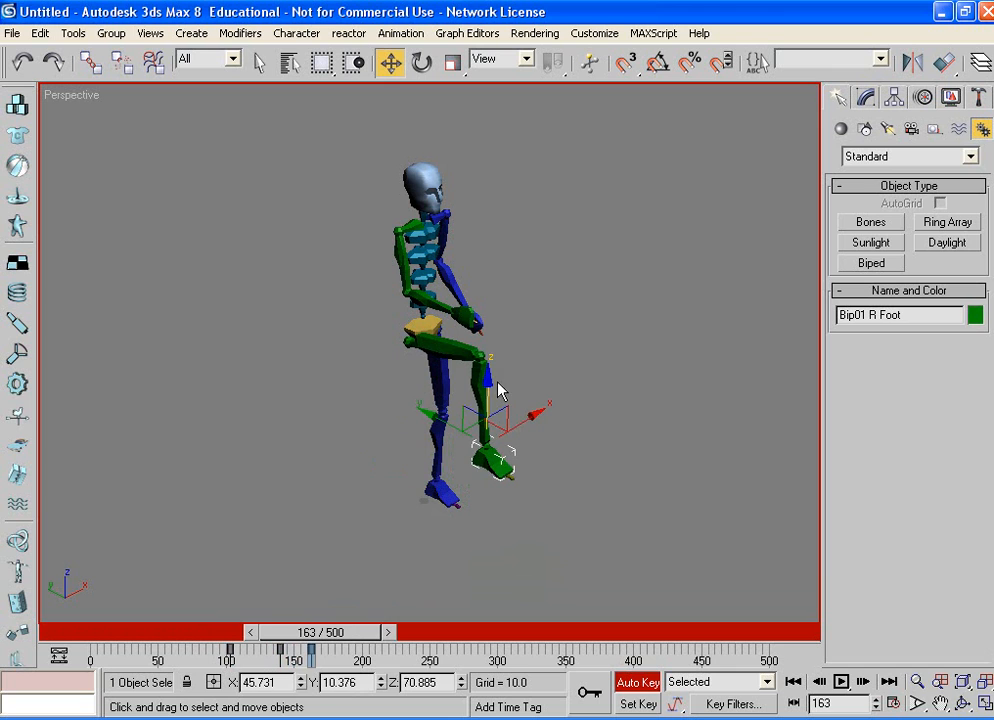
pyautogui.moveTo(310, 631); pyautogui.dragTo(357, 631)
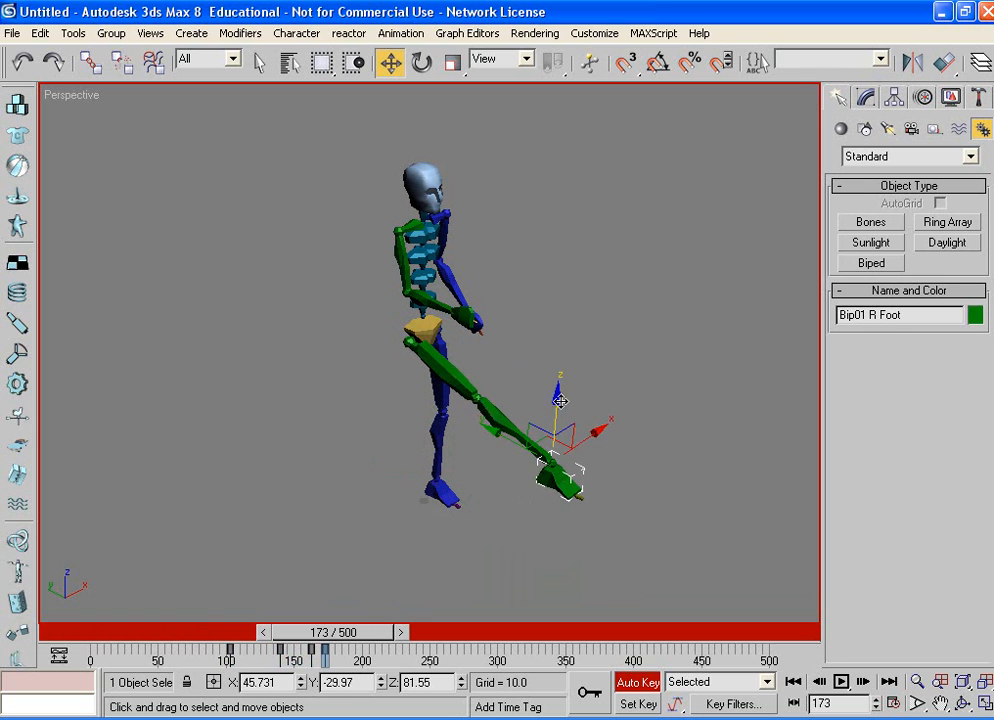
pyautogui.moveTo(558, 400); pyautogui.dragTo(565, 360)
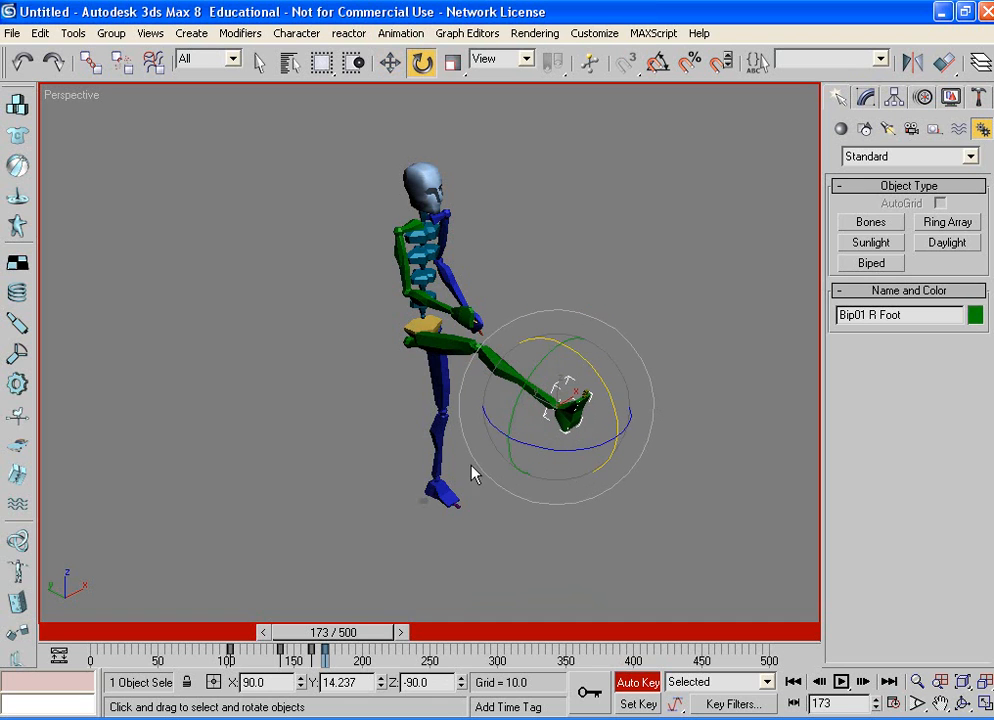
pyautogui.moveTo(325, 647); pyautogui.dragTo(280, 647)
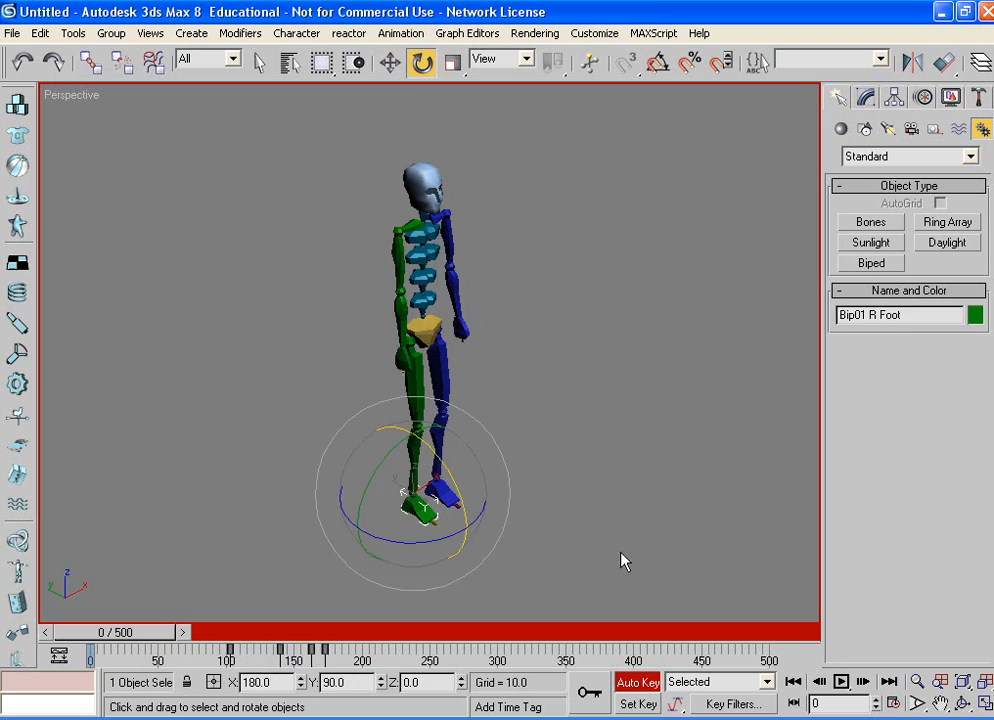
pyautogui.click(841, 681)
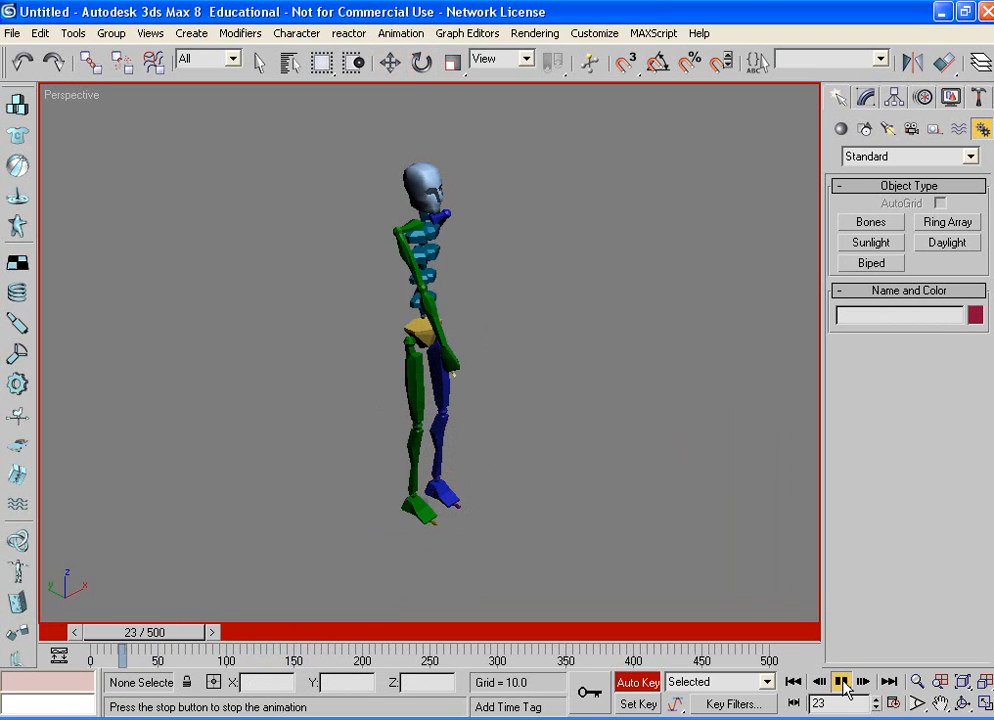
pyautogui.click(862, 681)
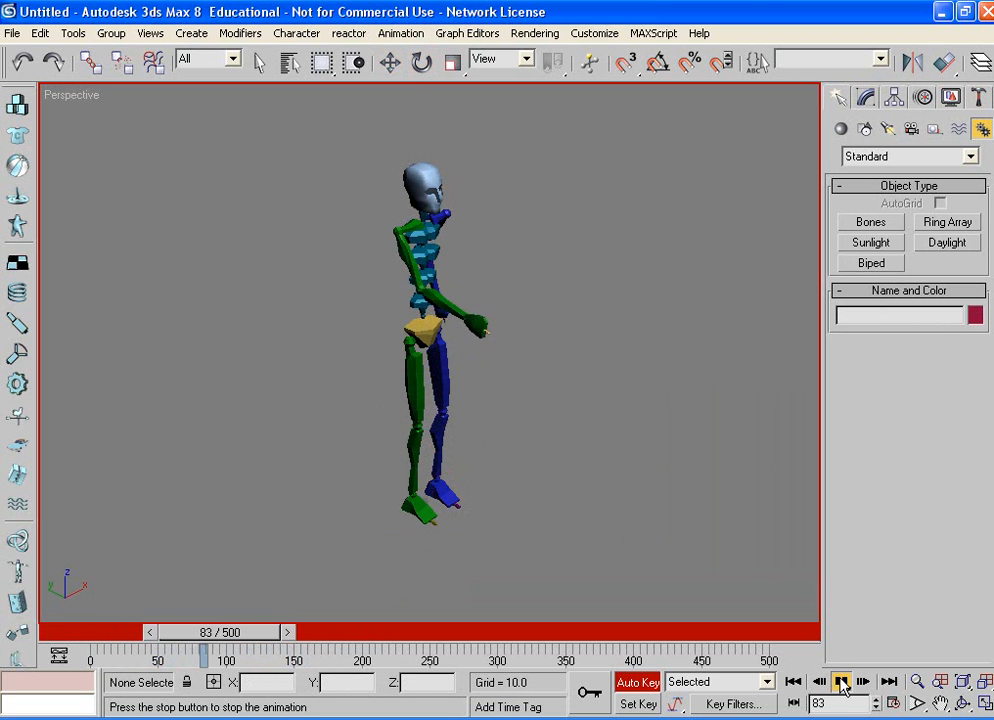
pyautogui.click(862, 681)
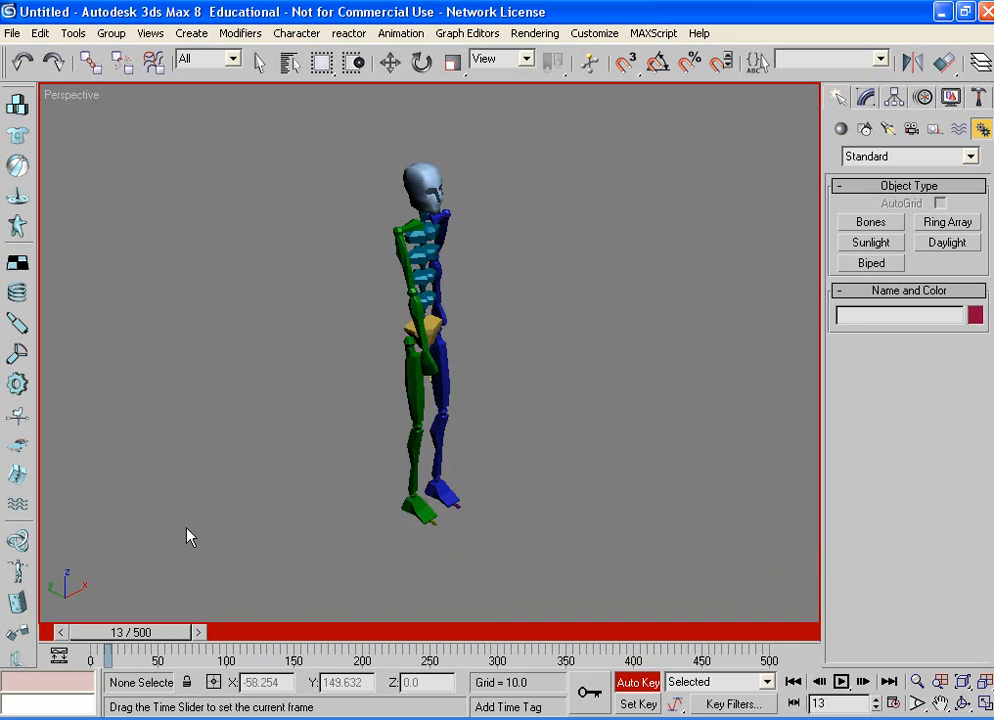
# - Tilt Bip01 Head about 12.9 degrees on X at frame 0, then deselect it
pyautogui.moveTo(110, 647); pyautogui.dragTo(335, 647)
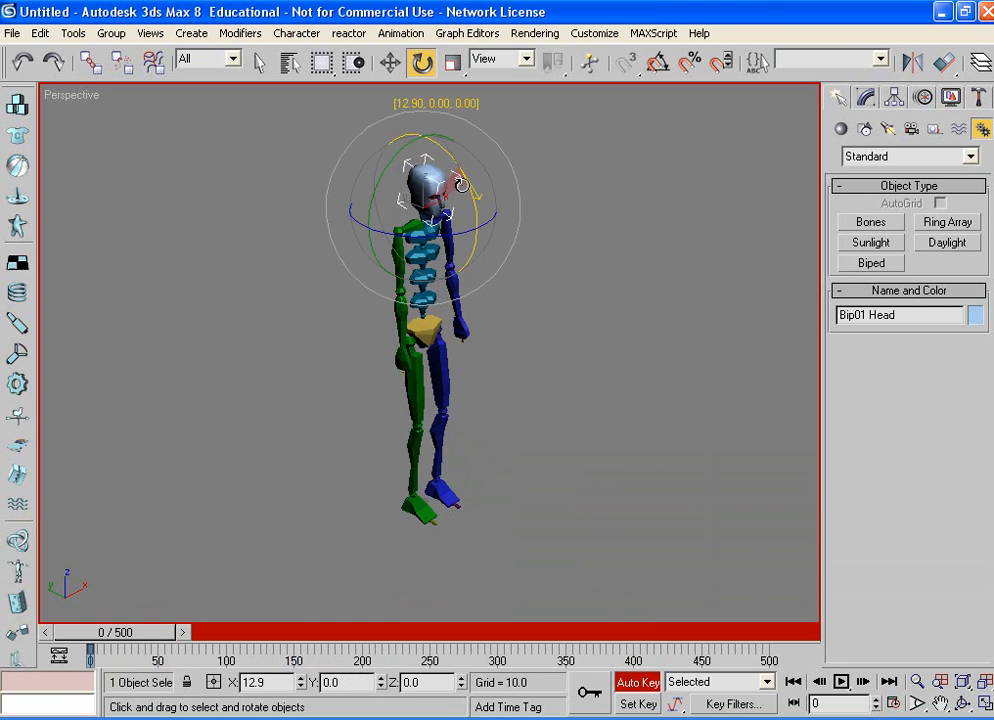
pyautogui.click(389, 62)
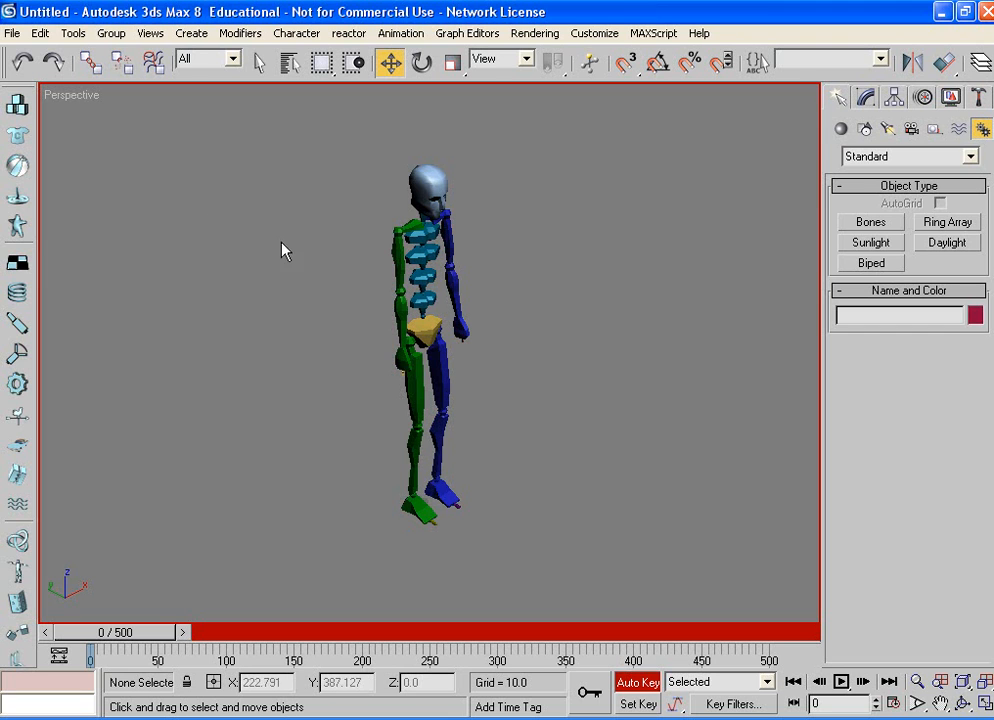
pyautogui.moveTo(688, 317)
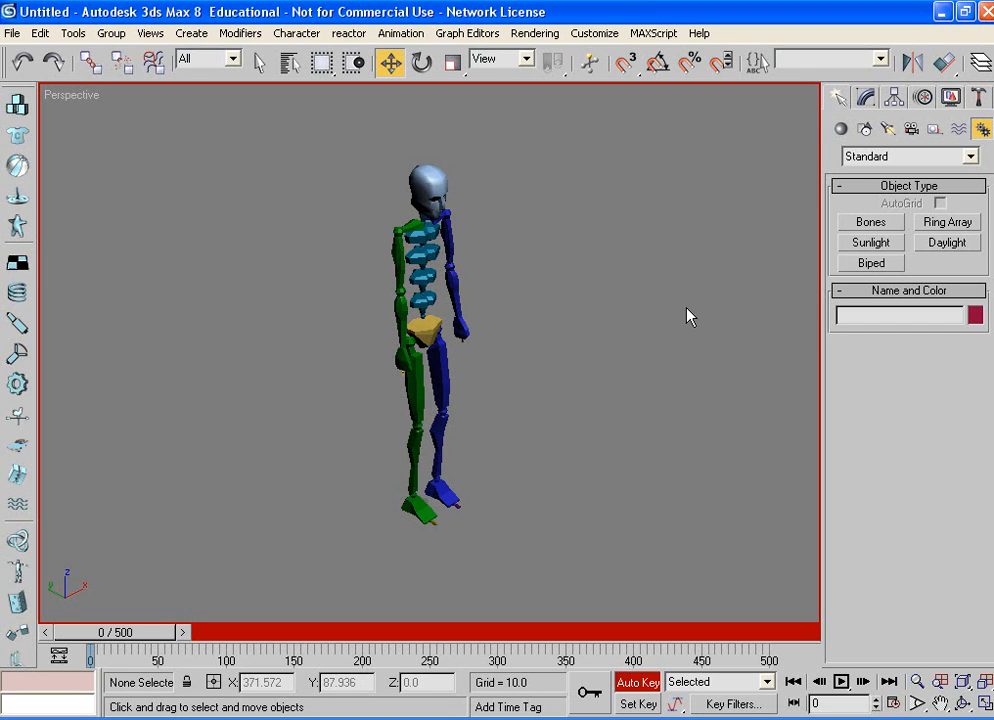